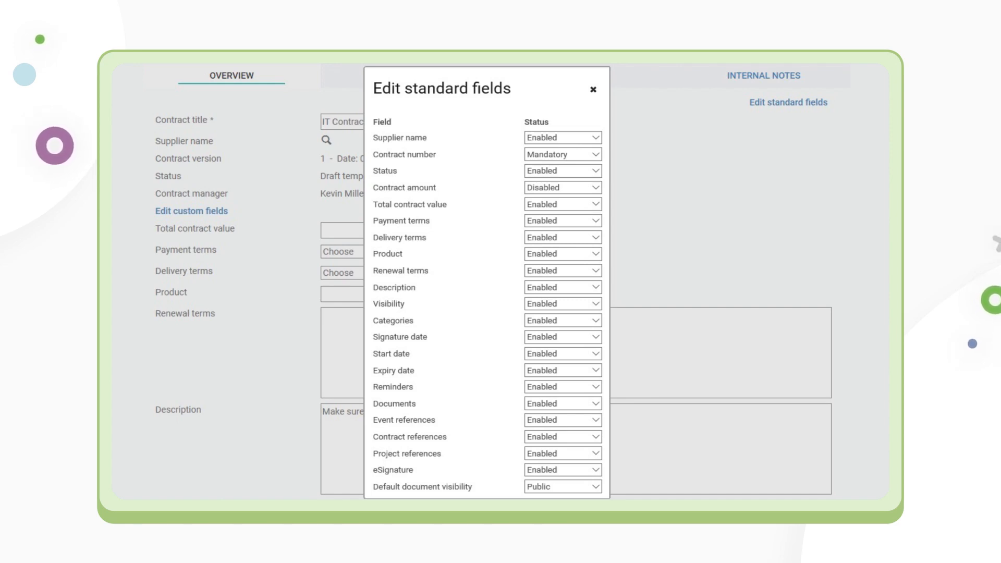
Review the contract's custom fields, scrolling through them.
left_click(191, 211)
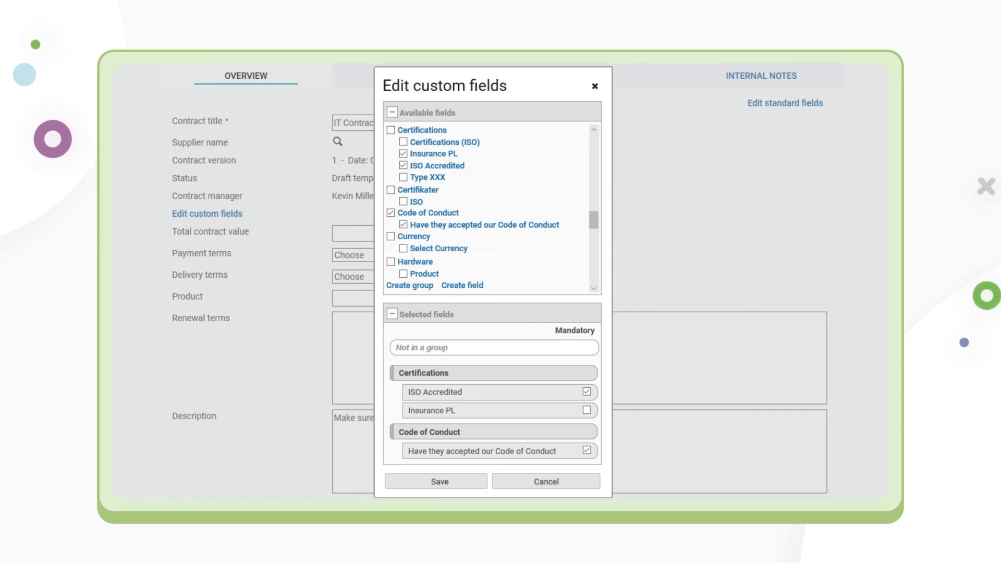
scroll("down", 3)
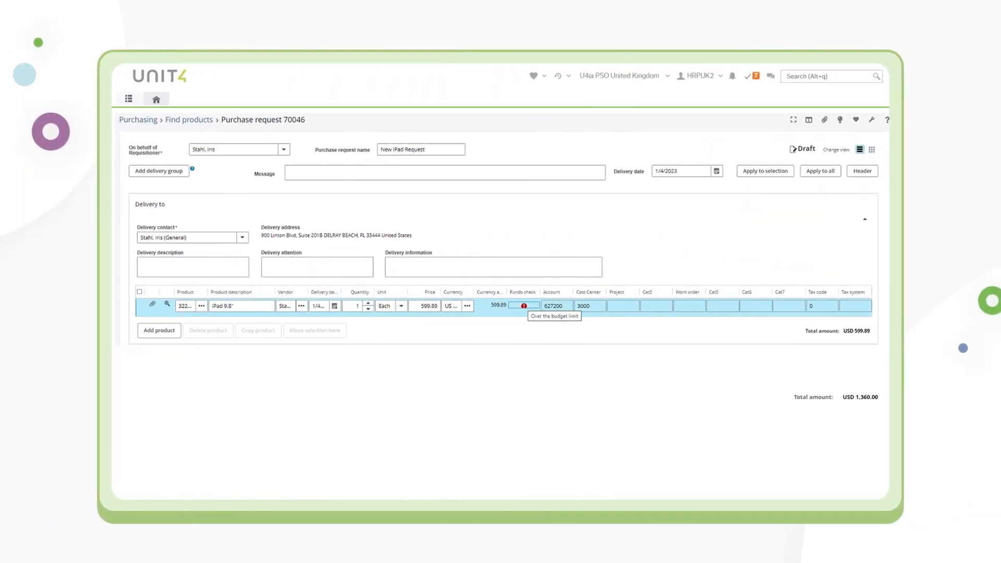
Check the iPad line's funds check results, then launch the Lyreco (OCI) marketplace.
left_click(524, 306)
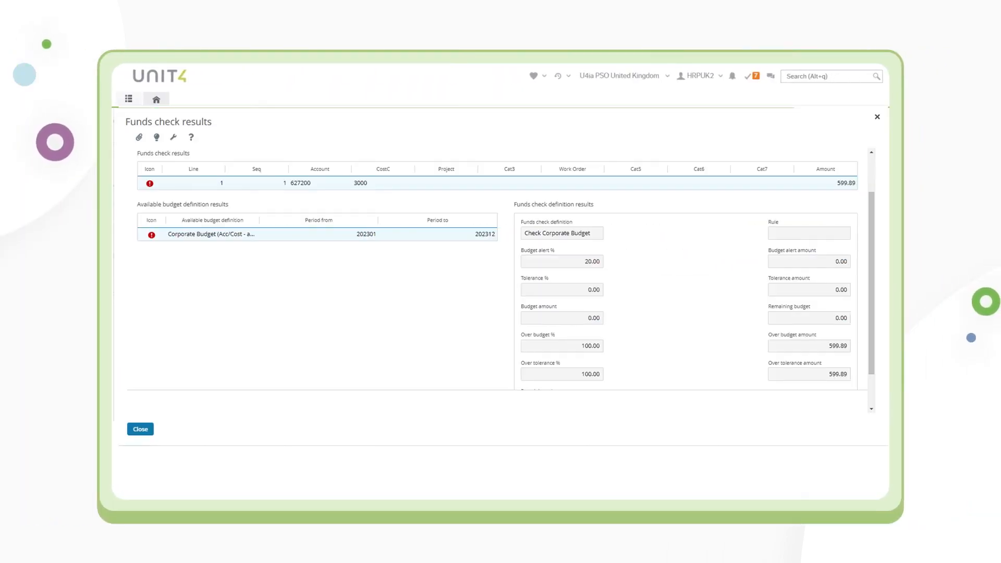
left_click(140, 428)
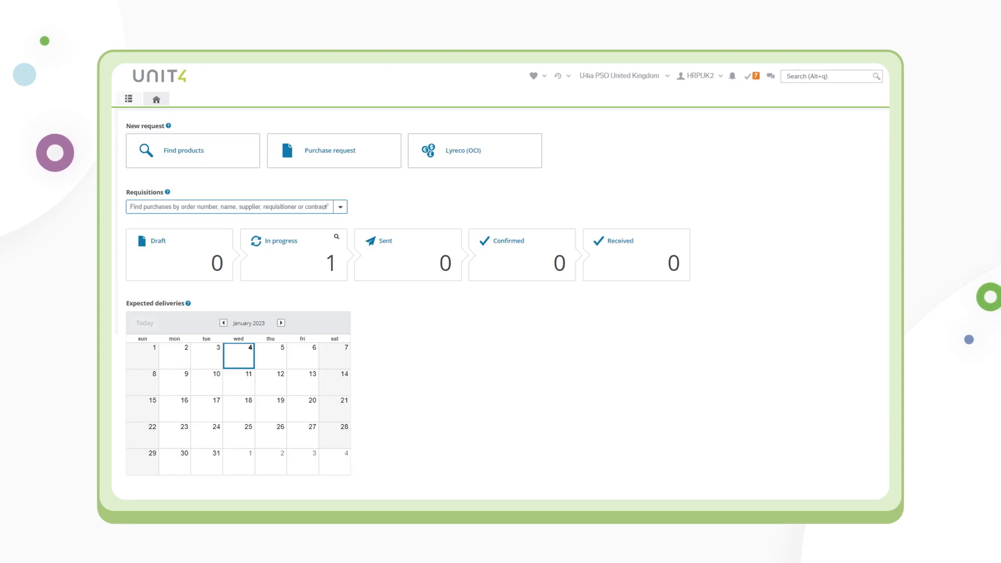
left_click(474, 150)
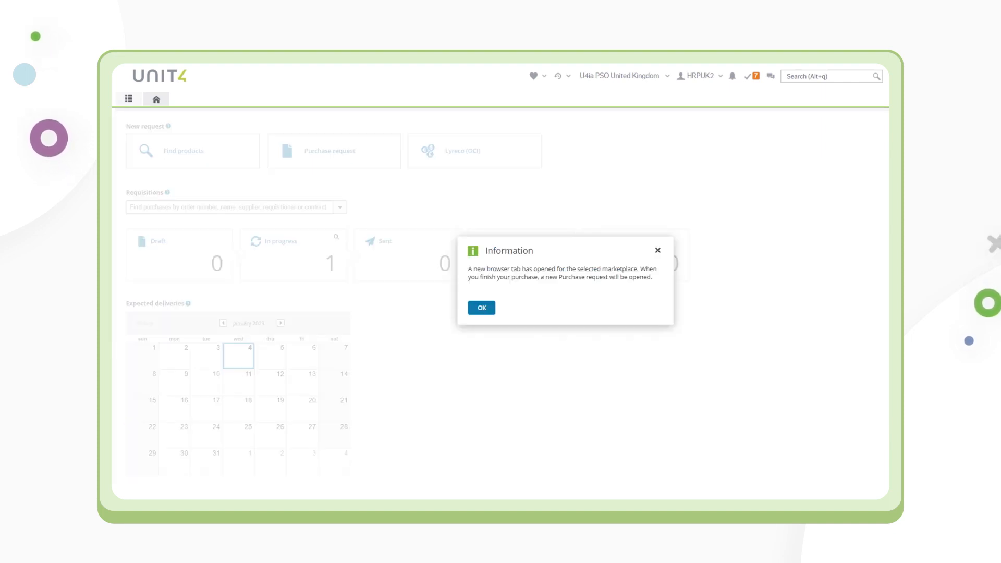
Acknowledge the new-tab notice and proceed to the Lyreco basket with the StudioDock.
left_click(482, 307)
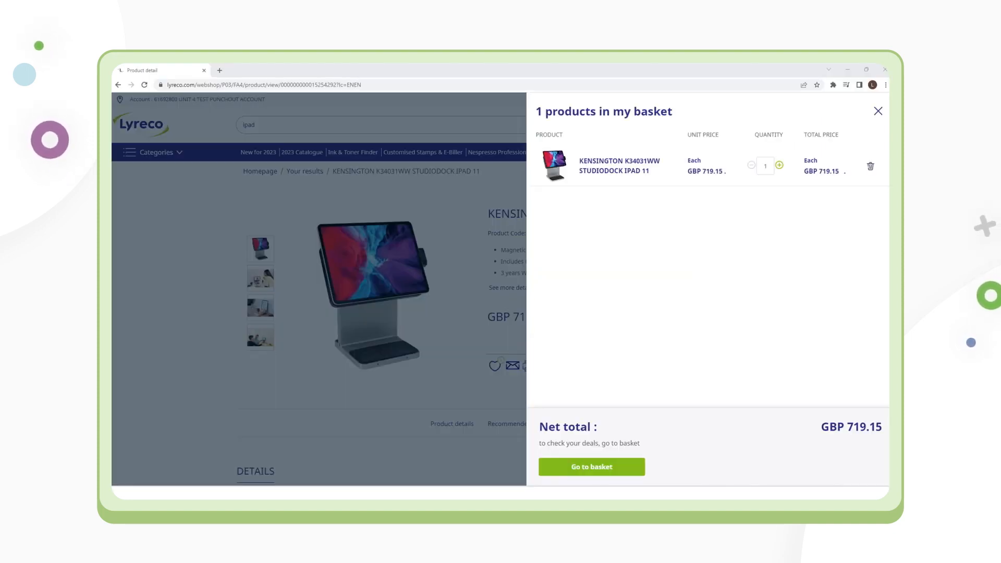
left_click(590, 467)
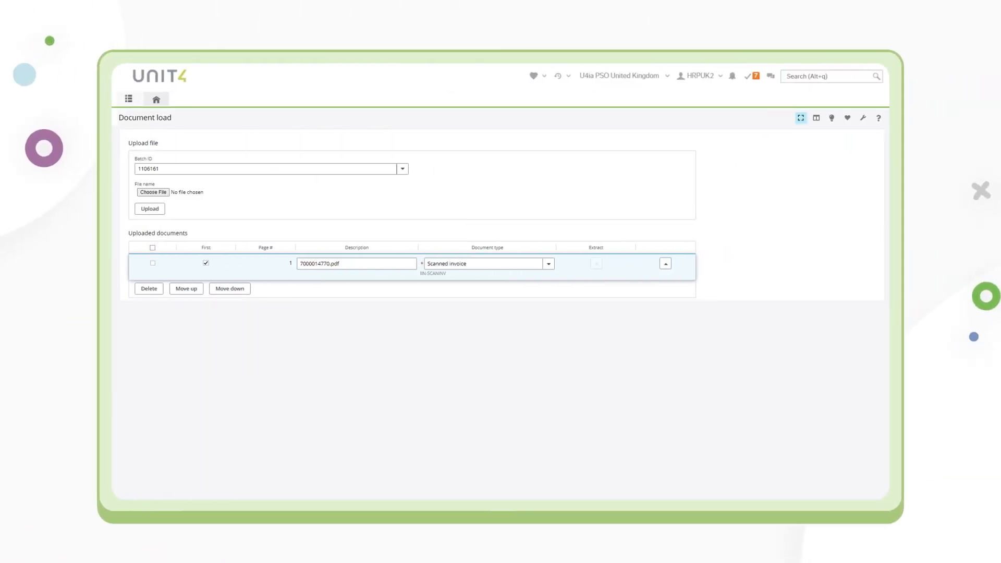
Upload 7000014770.pdf as a Scanned invoice in Document load.
left_click(665, 263)
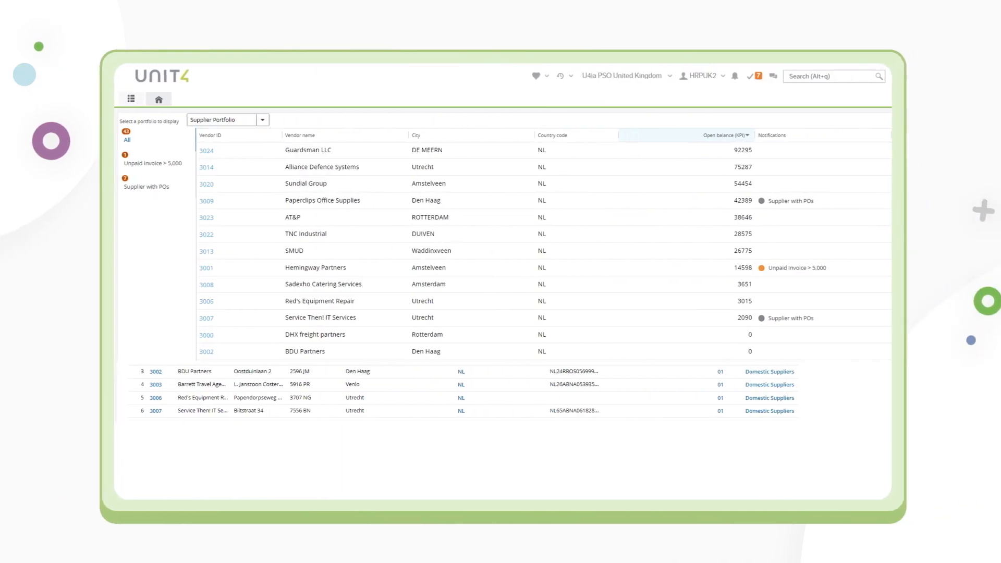
Bring up the PNA dashboard with active POs and spending by month and vendor.
left_click(210, 118)
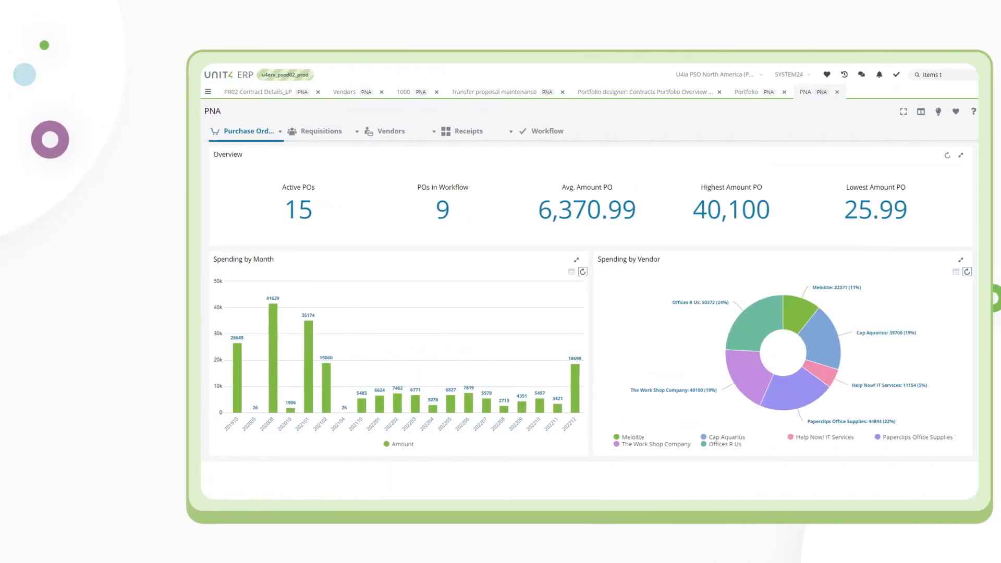
From the Contracts Portfolio Overview, open purchase order 10087 for contract 1000.
left_click(664, 92)
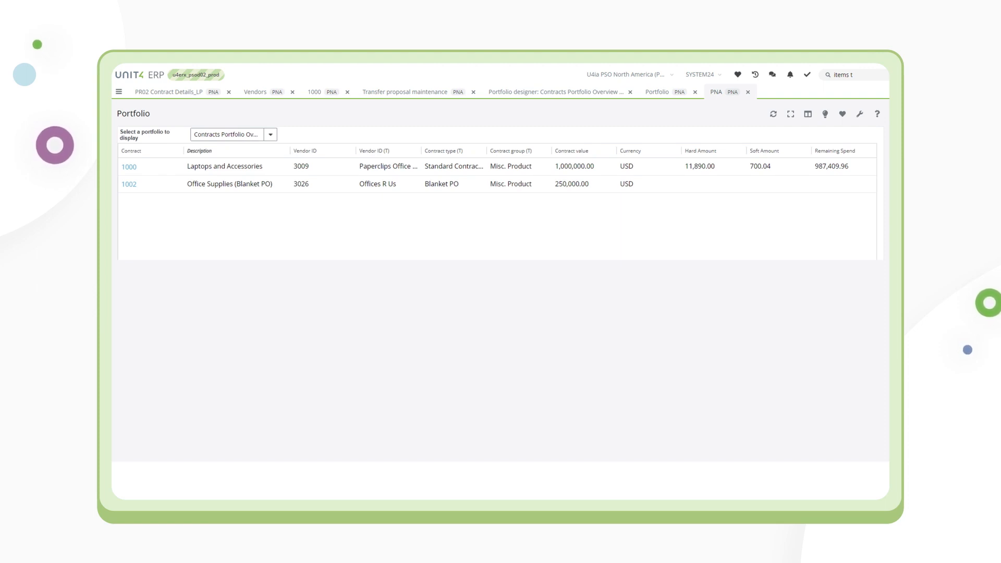
left_click(128, 167)
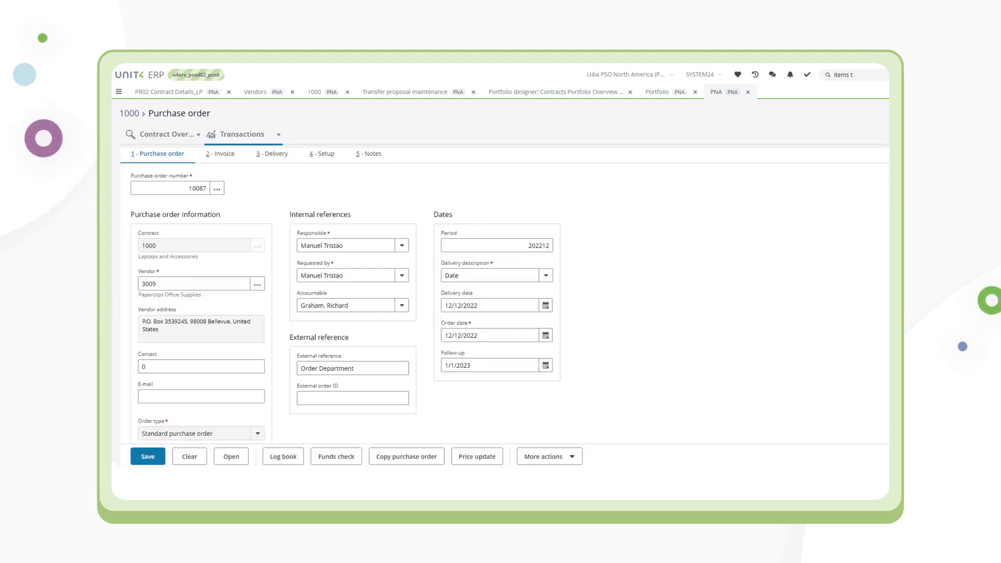